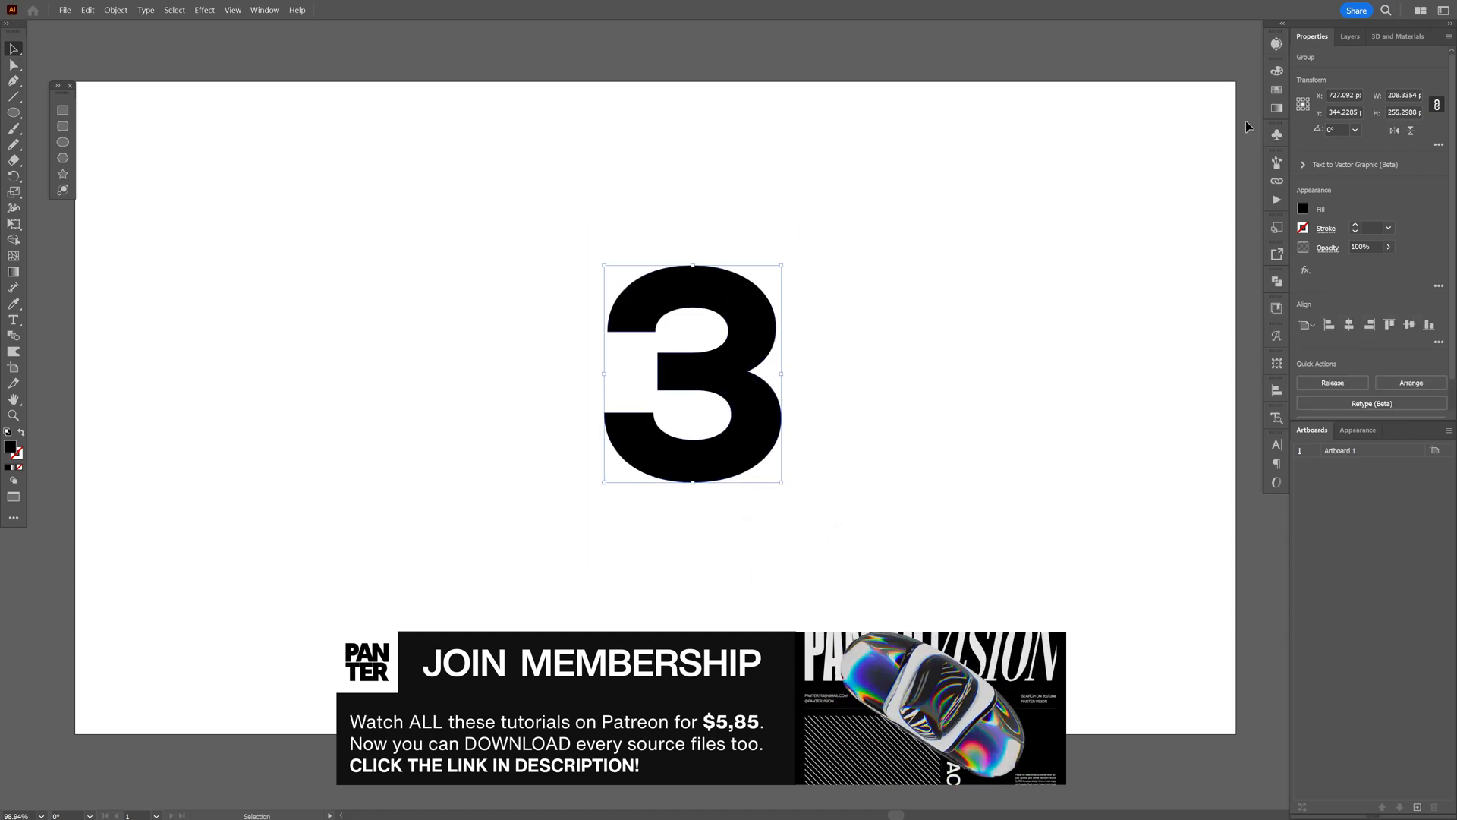
Recolour the black number 3 gray.
{"action": "left_click", "coordinate": [203, 10]}
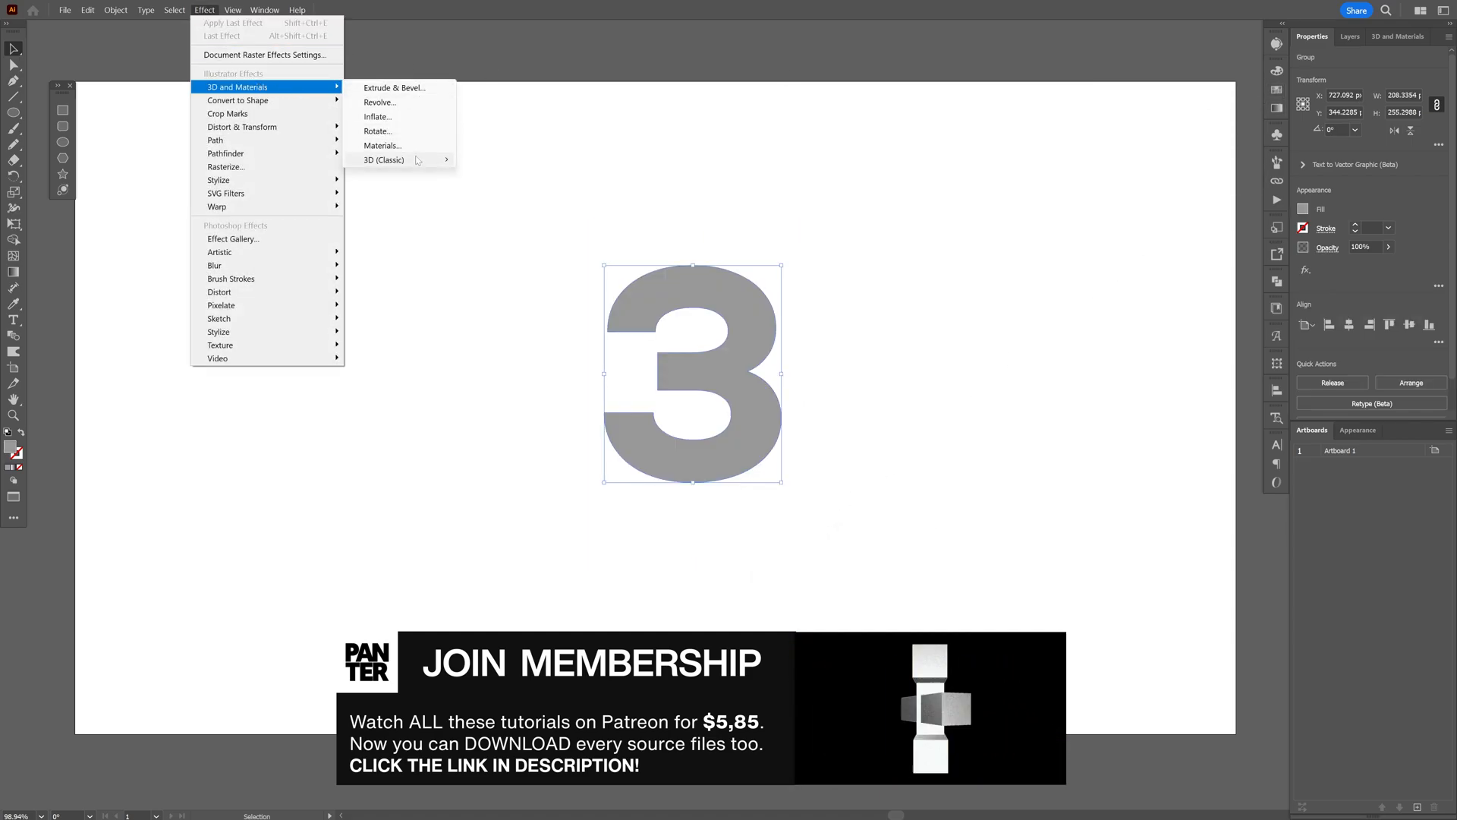
{"action": "mouse_move", "coordinate": [382, 160]}
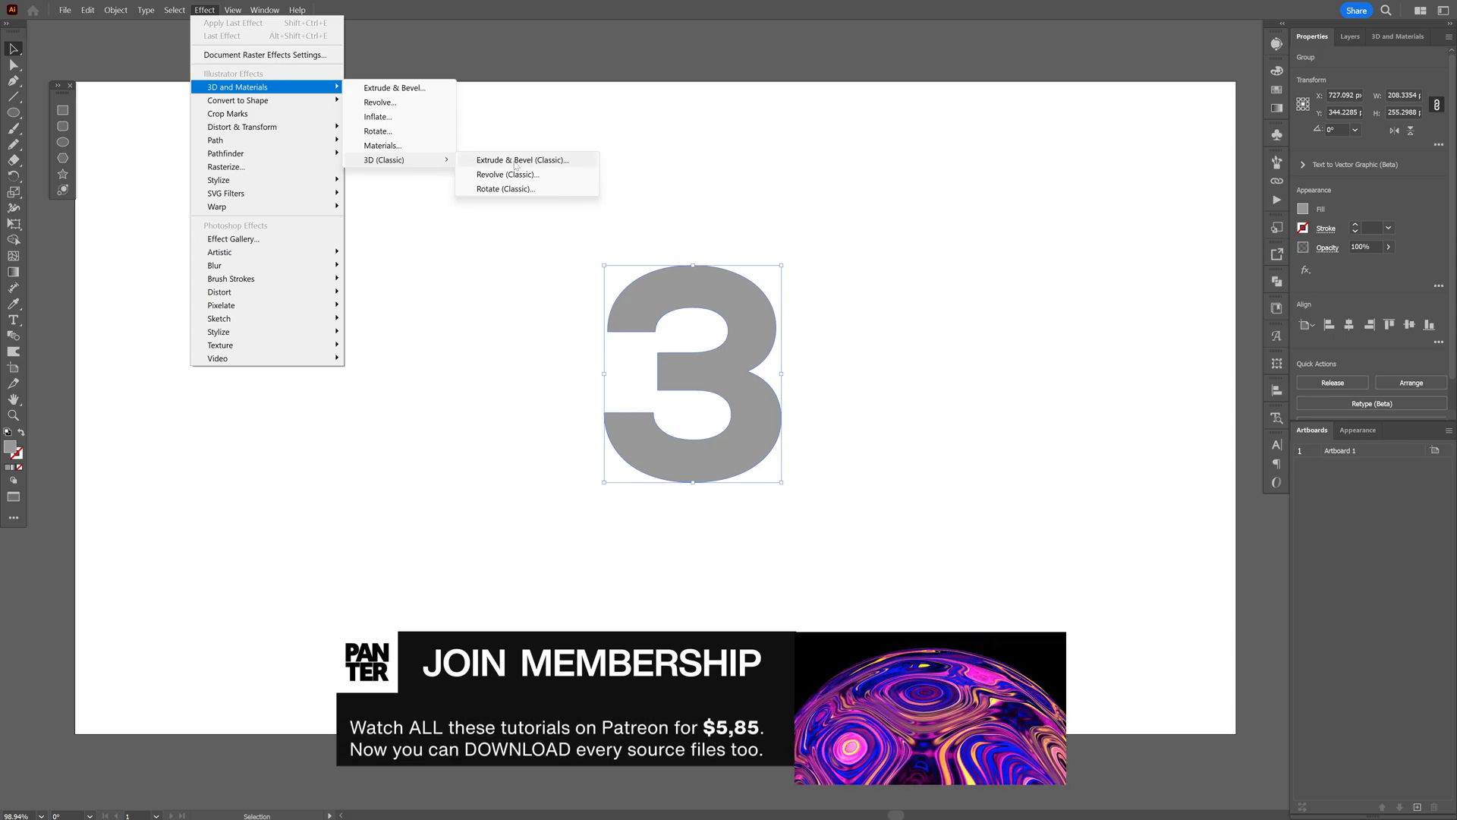
Apply Extrude & Bevel (Classic) to the 3 with an extrude depth of about 866 pt.
{"action": "left_click", "coordinate": [522, 160]}
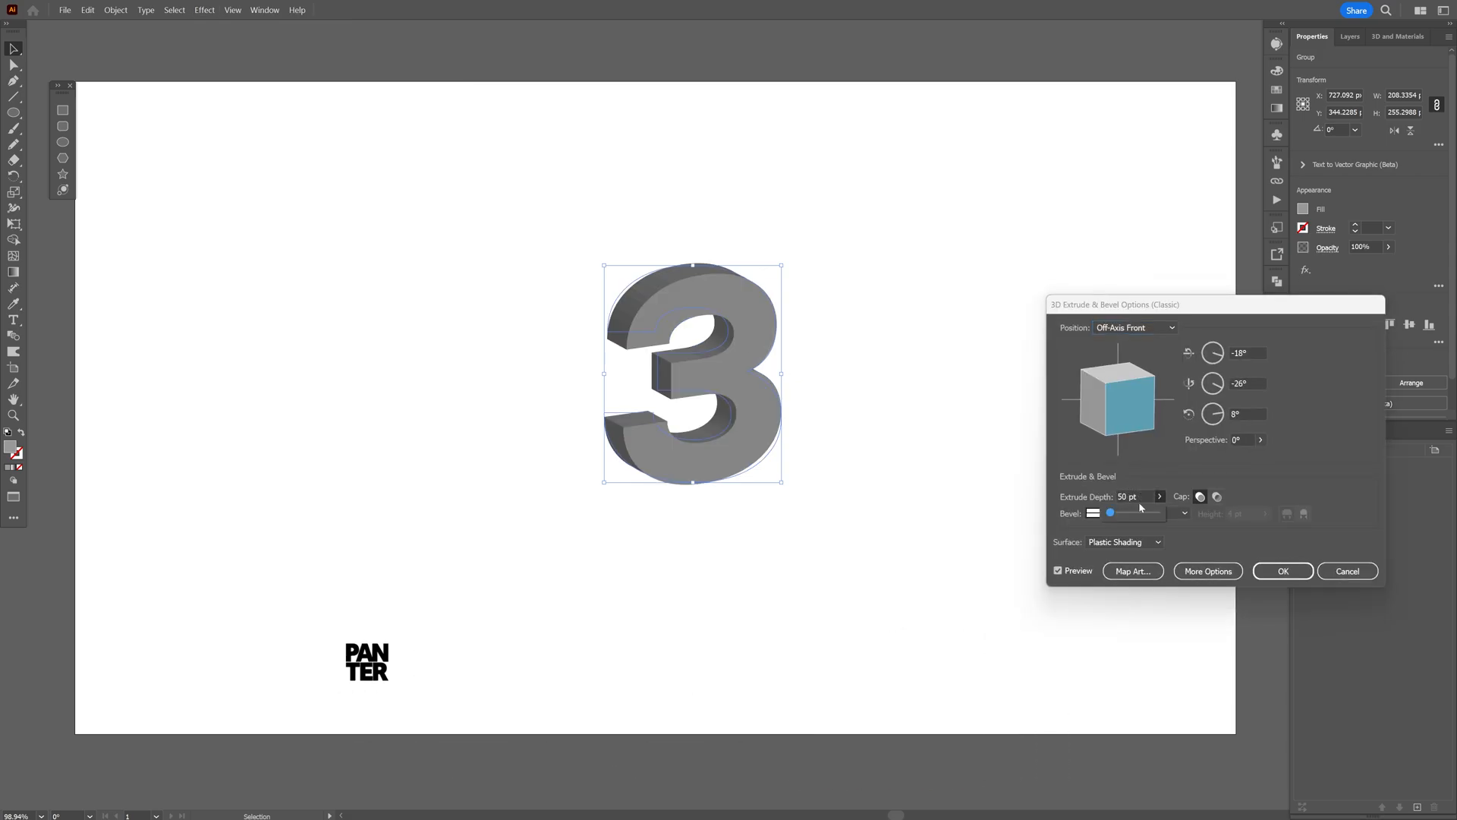
{"action": "left_click_drag", "start_coordinate": [1109, 513], "coordinate": [1132, 513]}
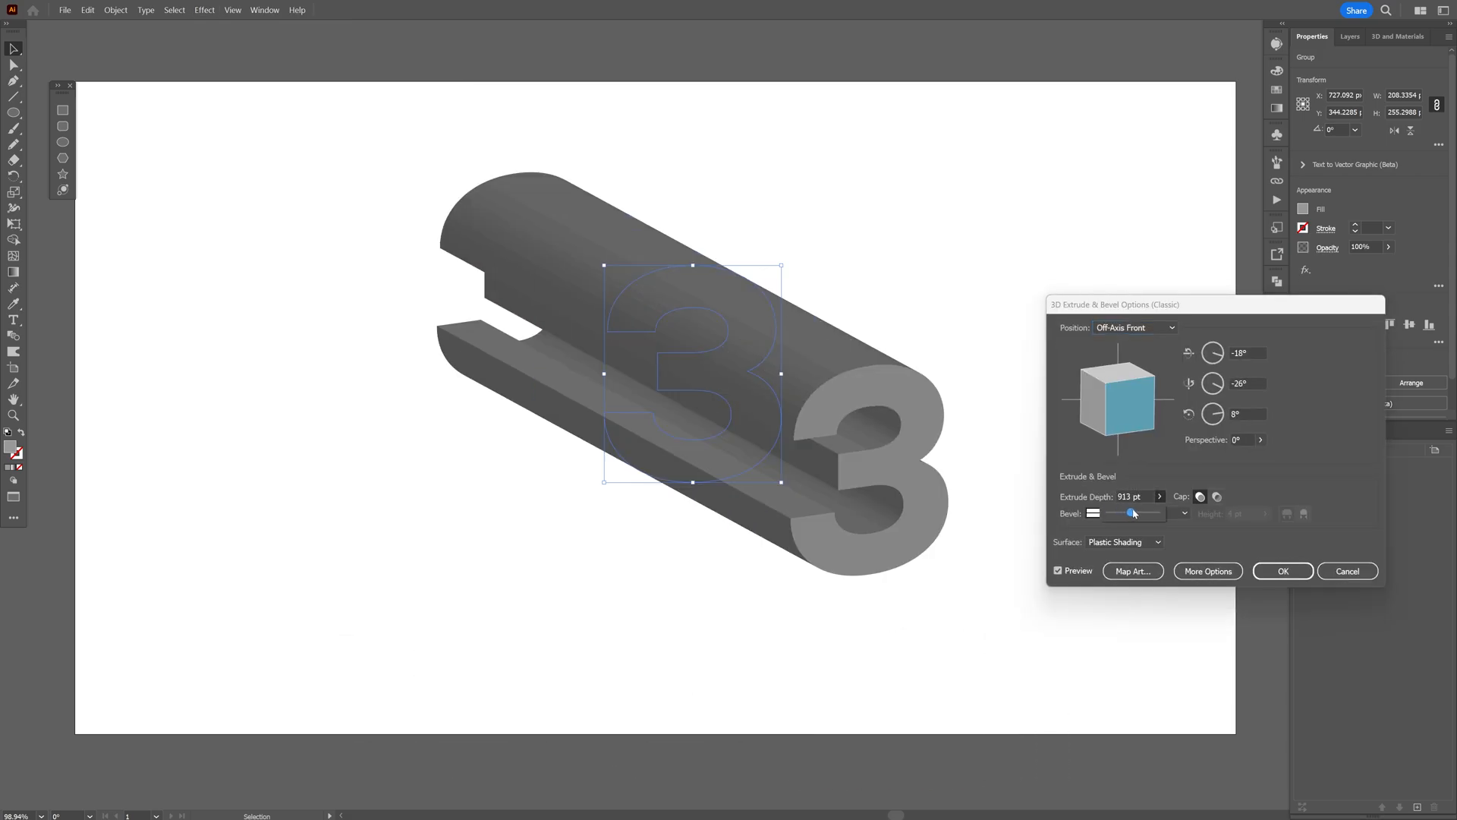
{"action": "left_click_drag", "start_coordinate": [1132, 512], "coordinate": [1129, 512]}
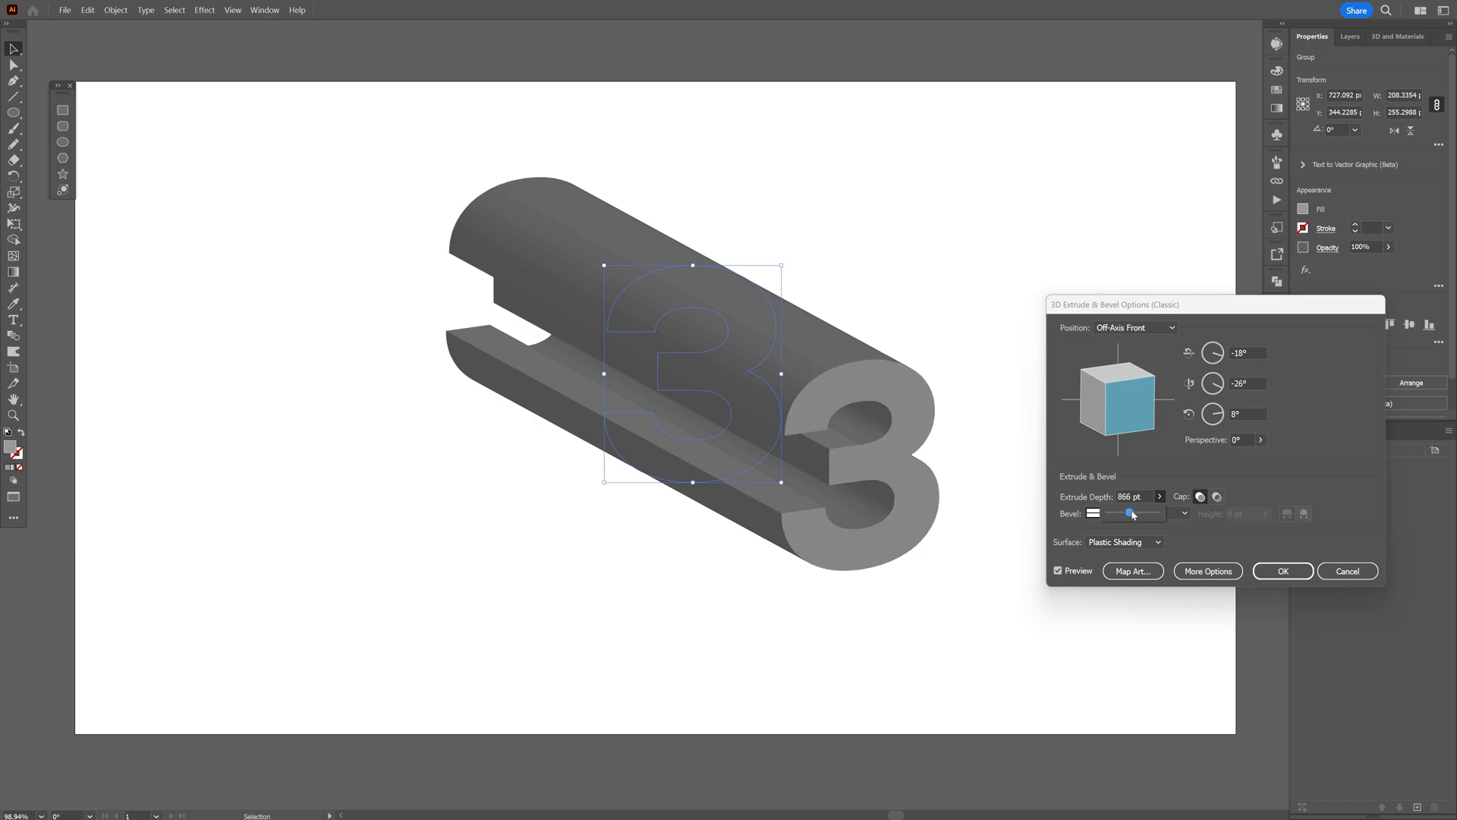
{"action": "left_click", "coordinate": [1283, 571]}
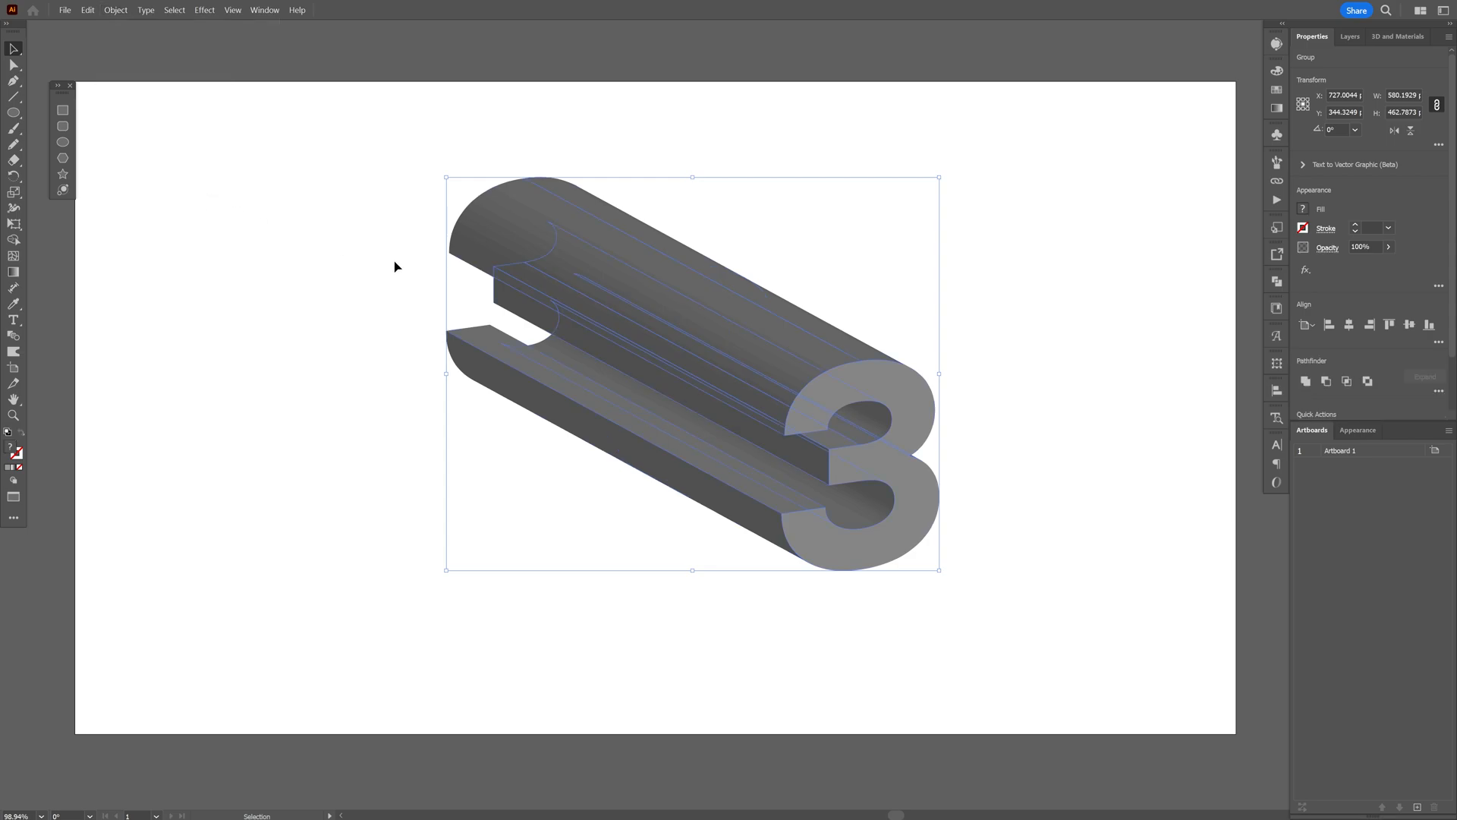
Ungroup the expanded 3D number into separate face shapes for editing.
{"action": "right_click", "coordinate": [711, 350]}
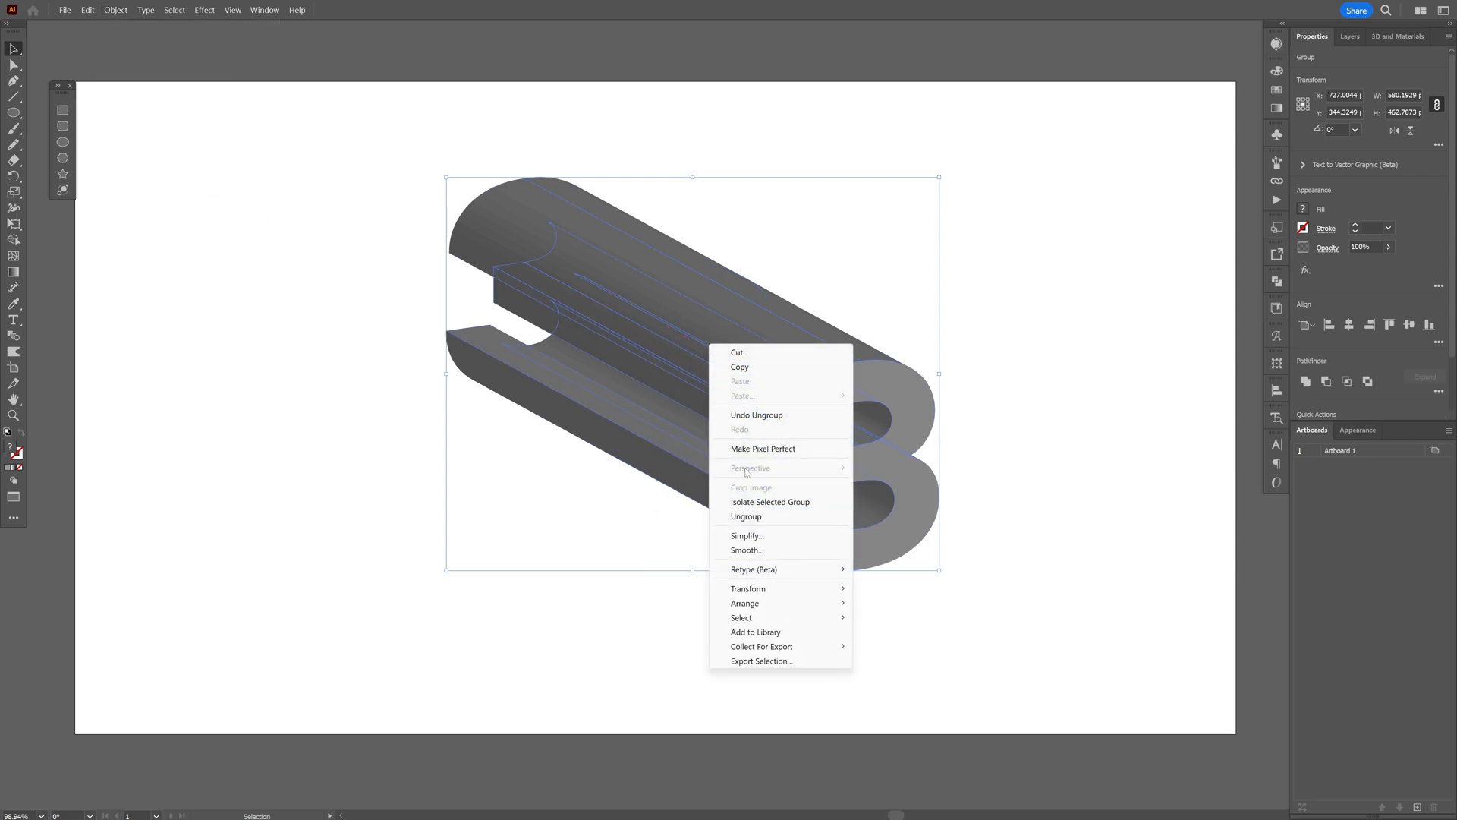
{"action": "left_click", "coordinate": [769, 501]}
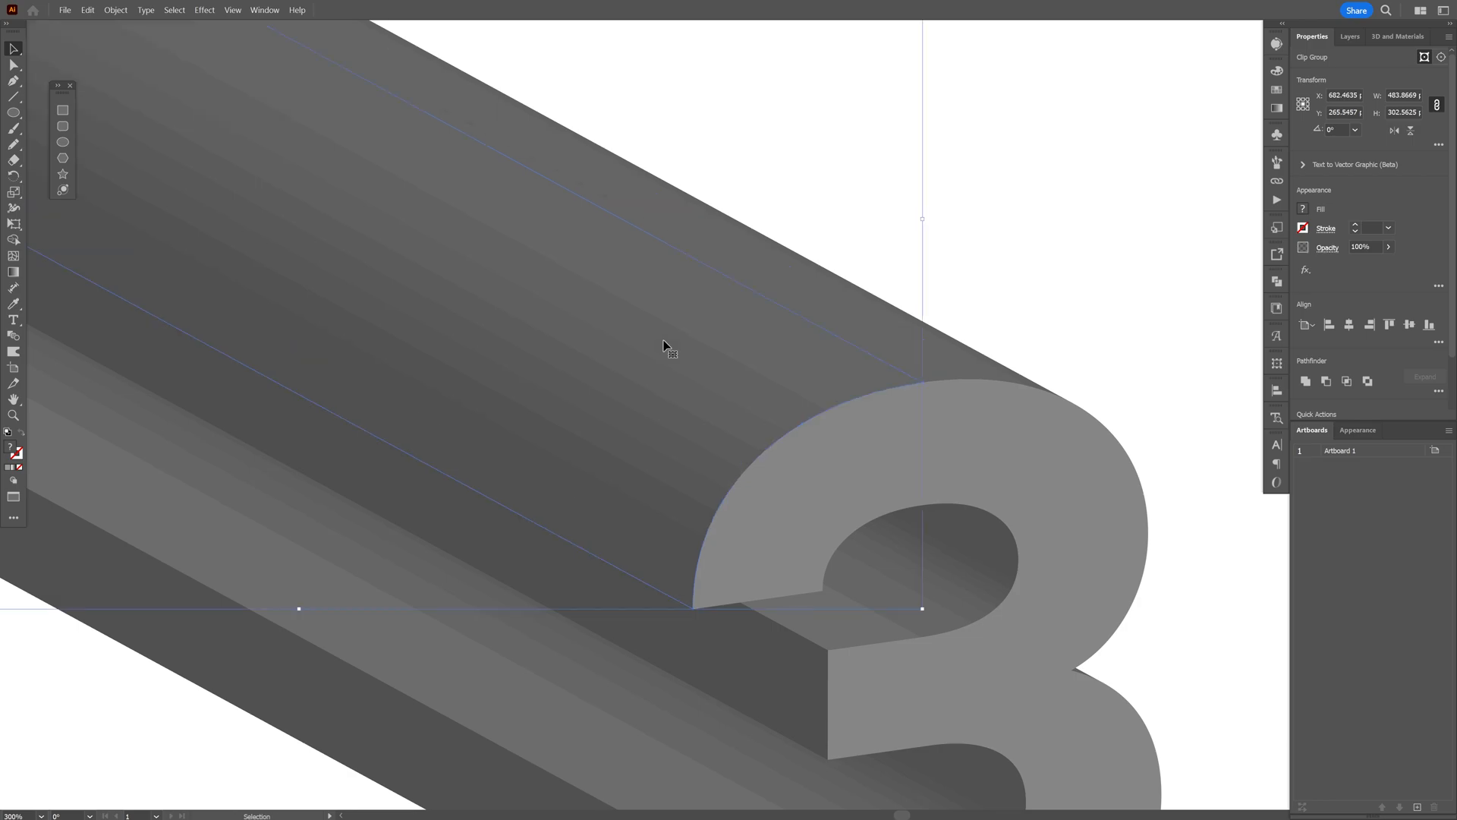
{"action": "mouse_move", "coordinate": [620, 404]}
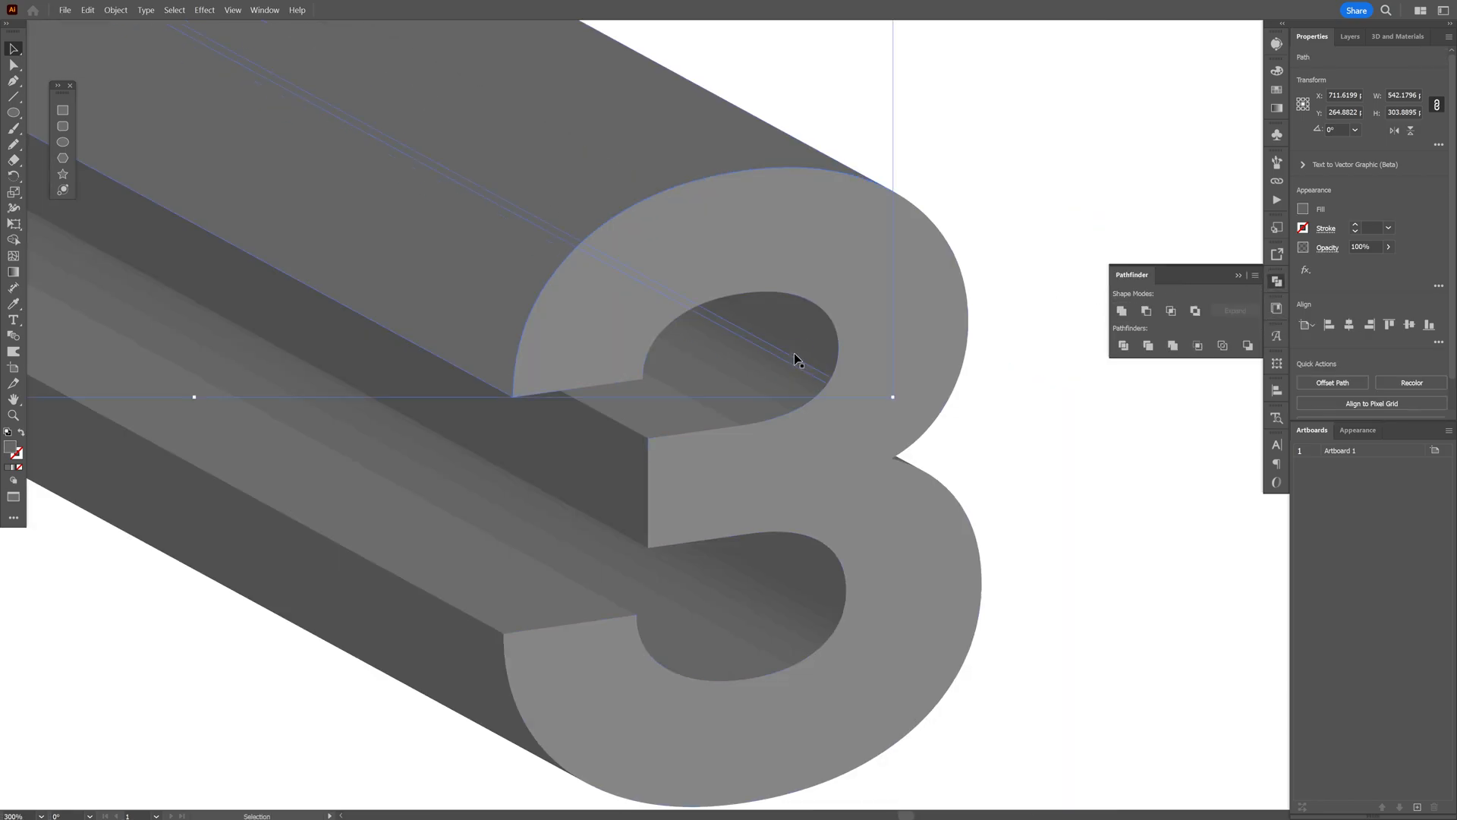
{"action": "left_click", "coordinate": [1122, 310]}
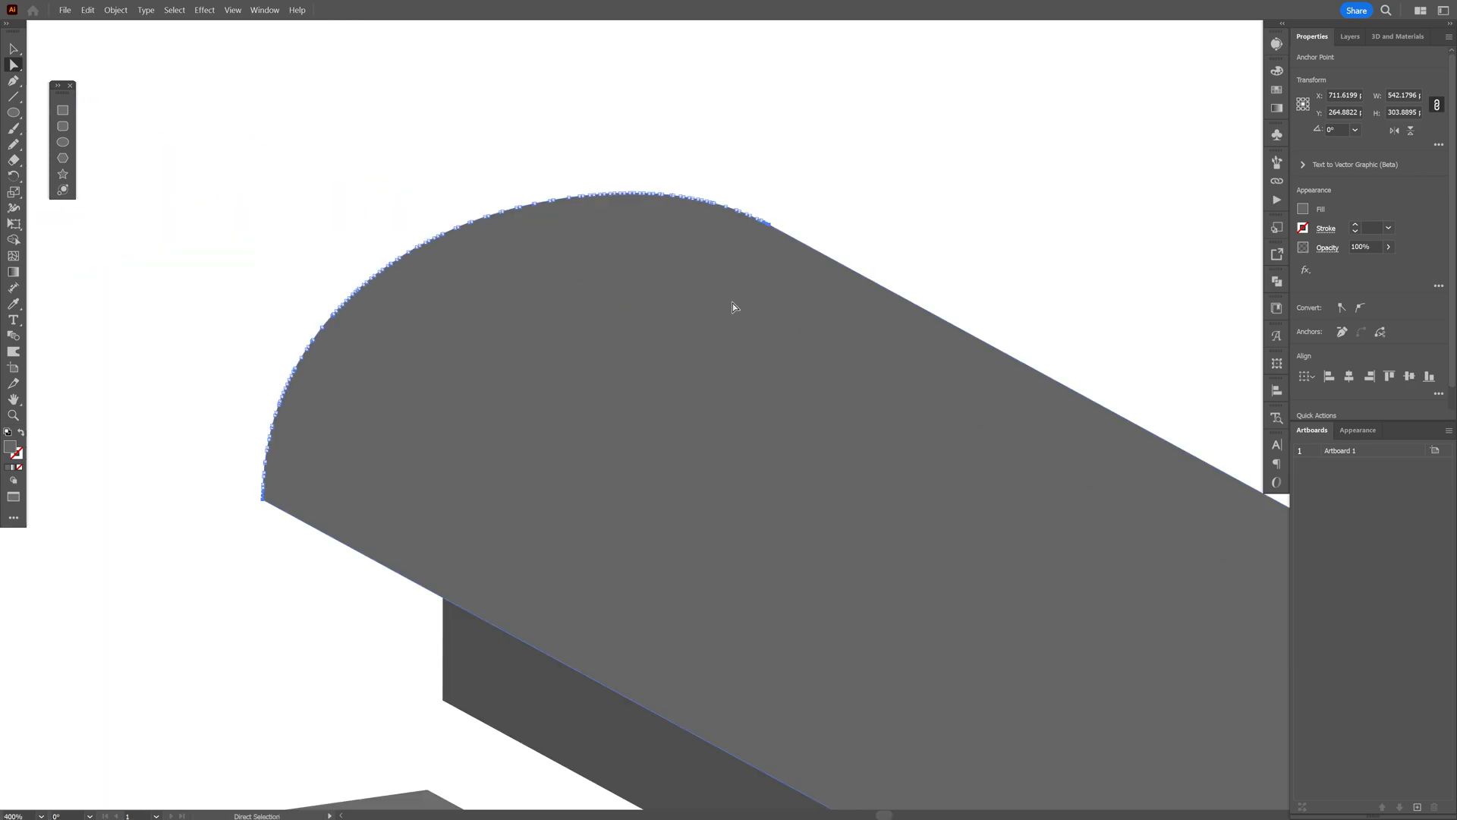
{"action": "mouse_move", "coordinate": [1381, 332]}
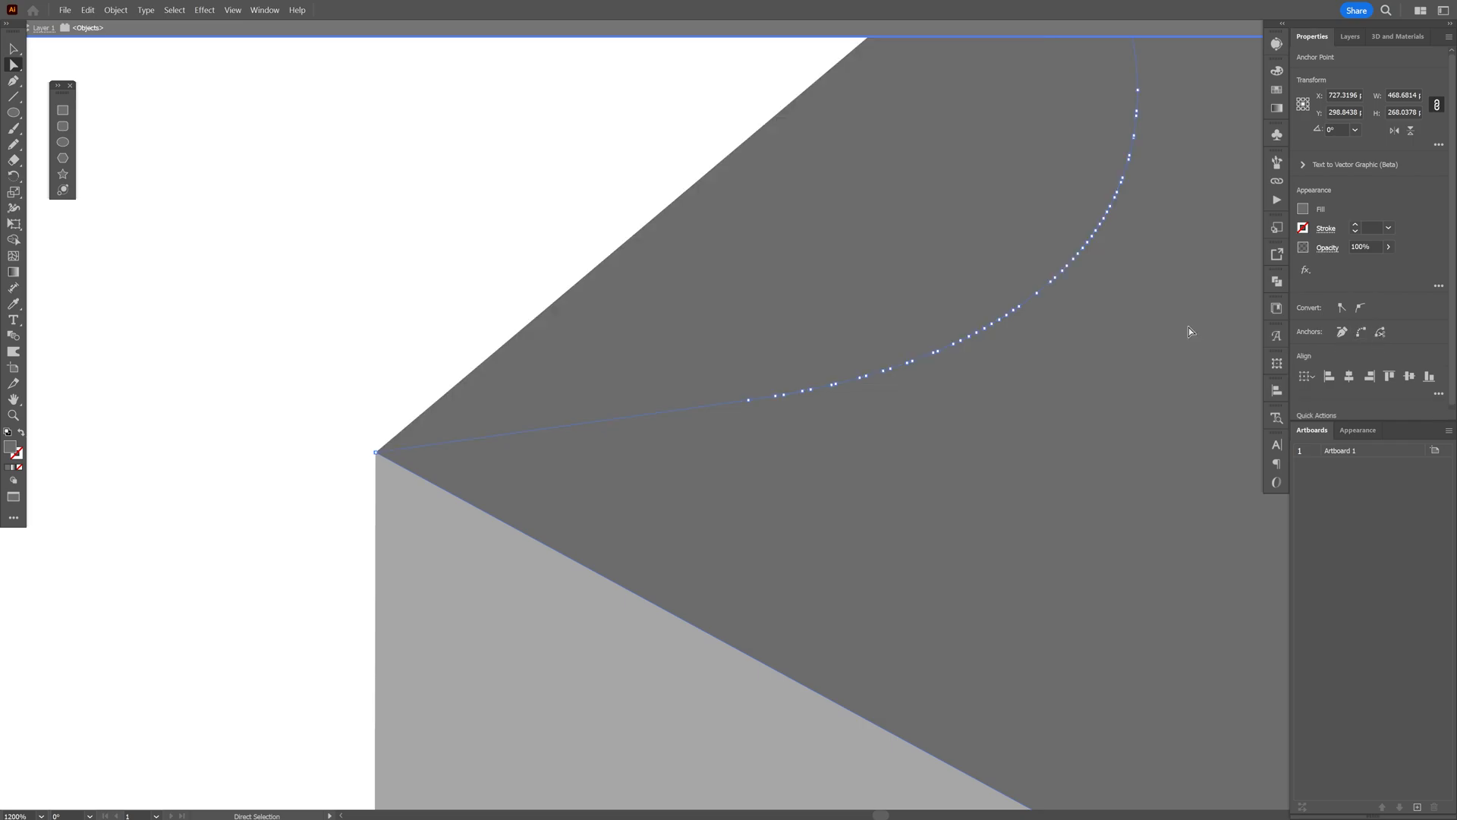
Collapse the selected far-end anchors of a side face into a single point.
{"action": "left_click", "coordinate": [1035, 391]}
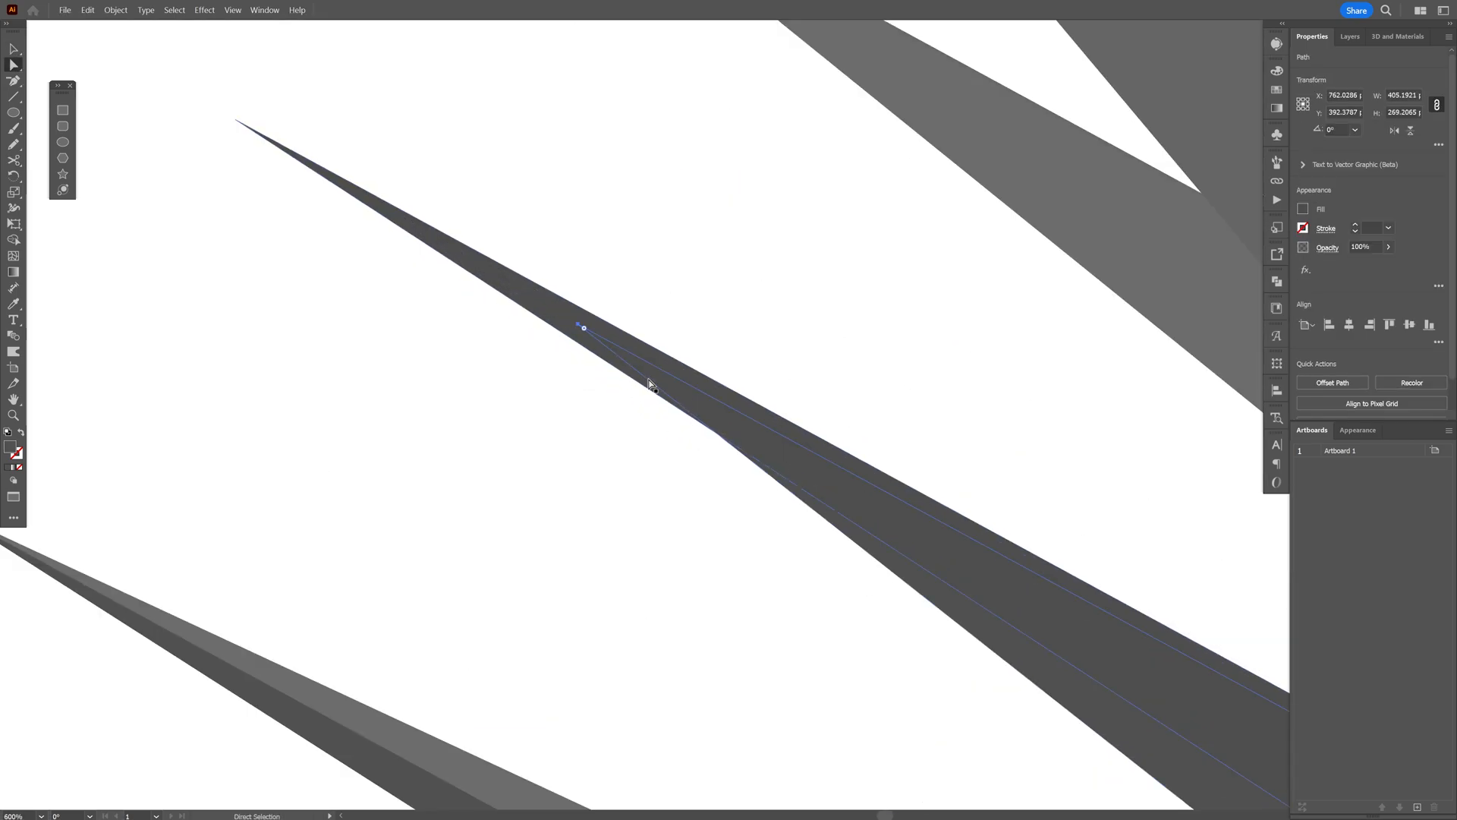
Select the spike tips and average them on both axes into one point.
{"action": "left_click_drag", "start_coordinate": [584, 327], "coordinate": [404, 349]}
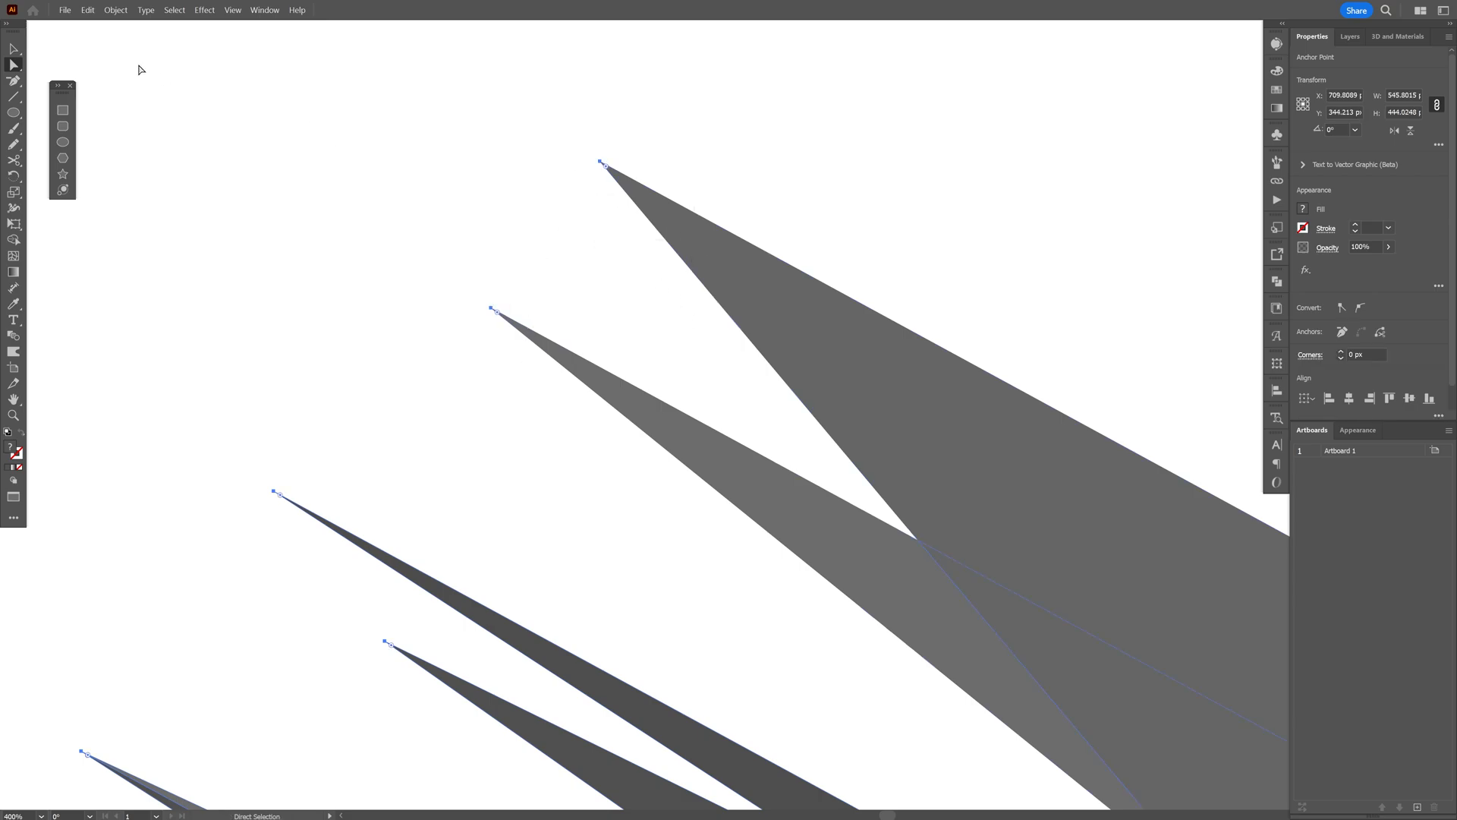
{"action": "left_click", "coordinate": [115, 9]}
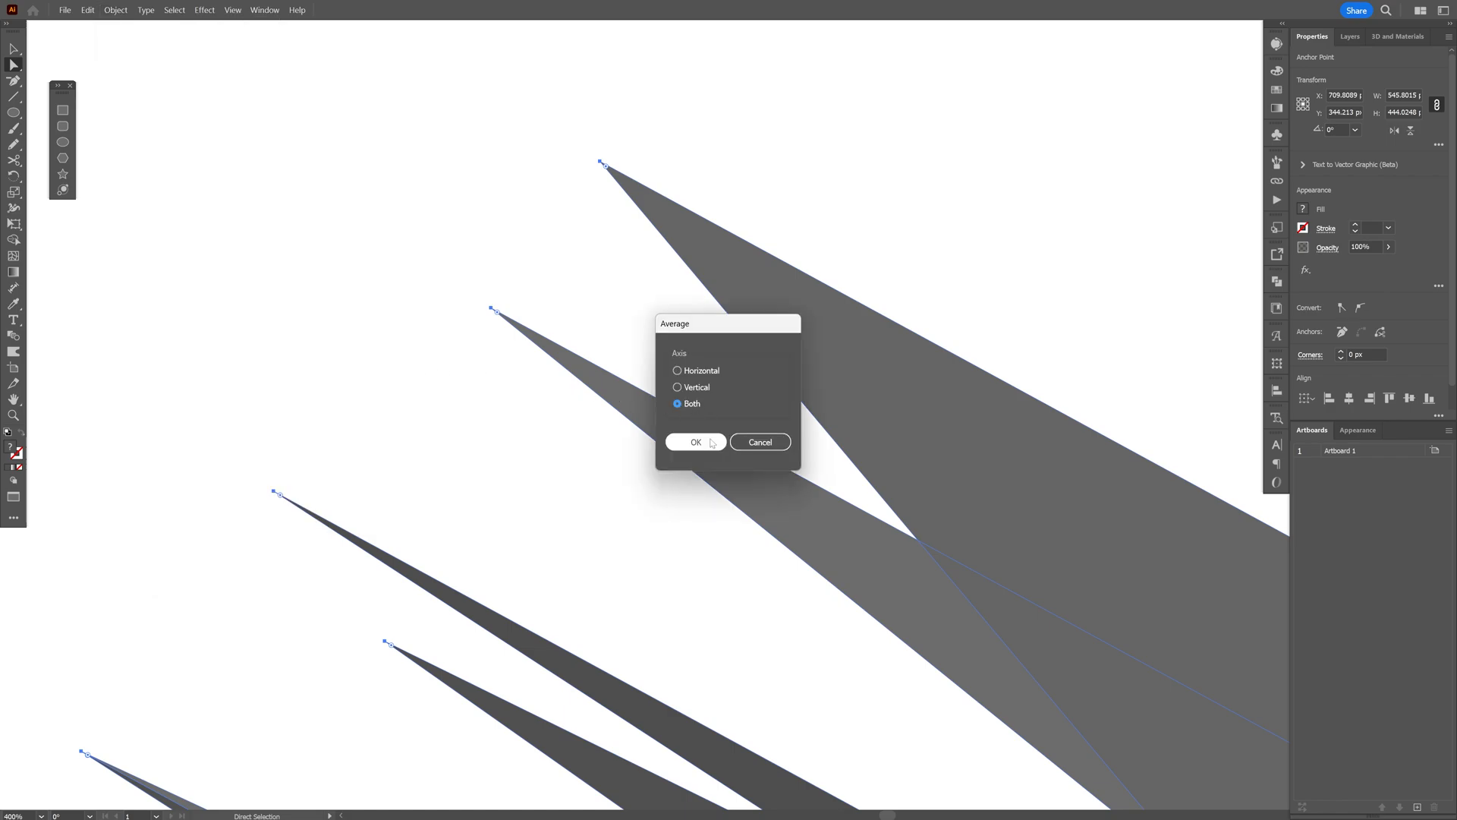
{"action": "left_click", "coordinate": [695, 442]}
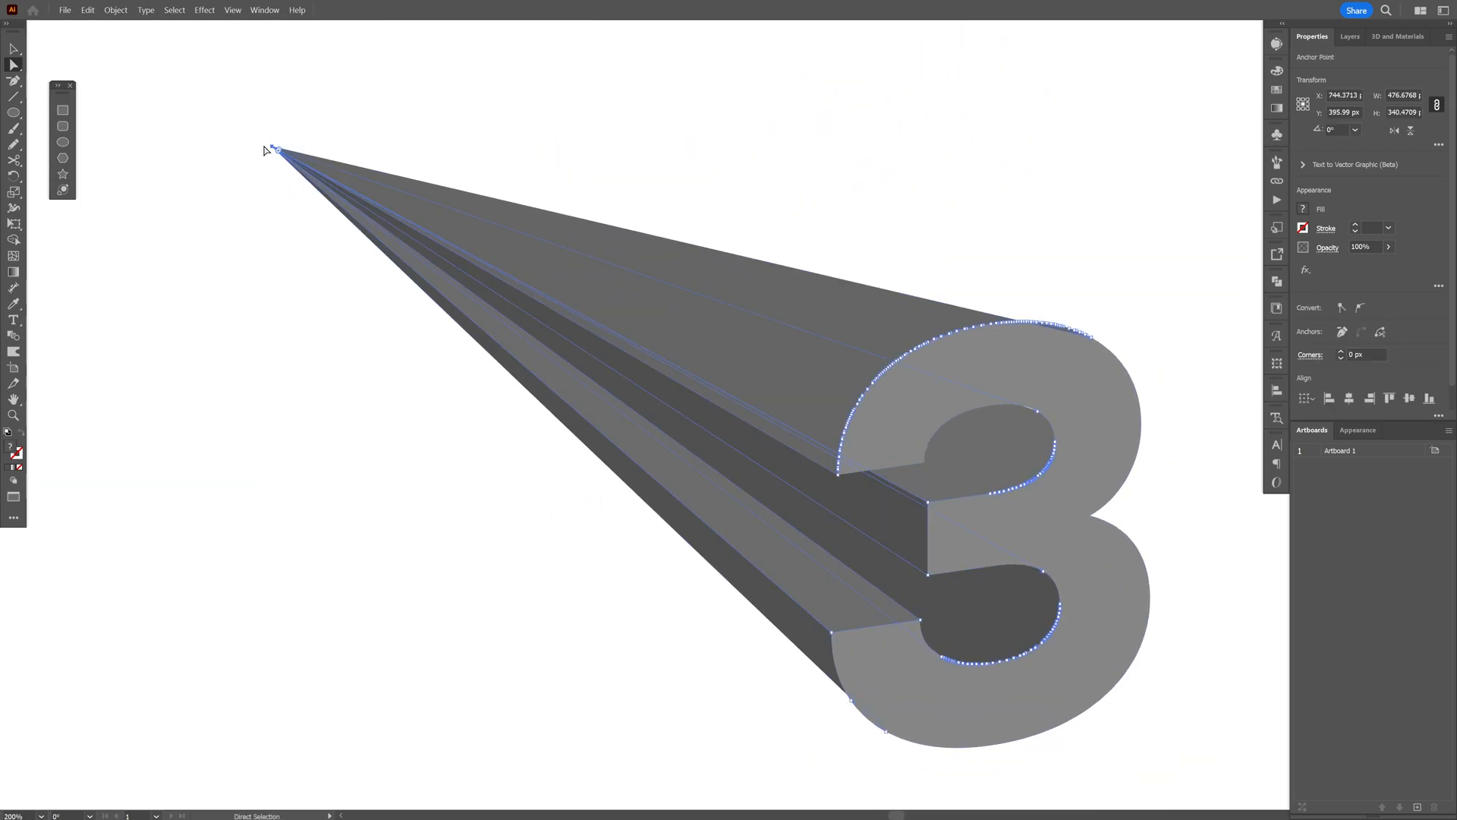
Move the vanishing point and pull the top face's stray corner onto the 3's curve.
{"action": "left_click_drag", "start_coordinate": [274, 150], "coordinate": [562, 237]}
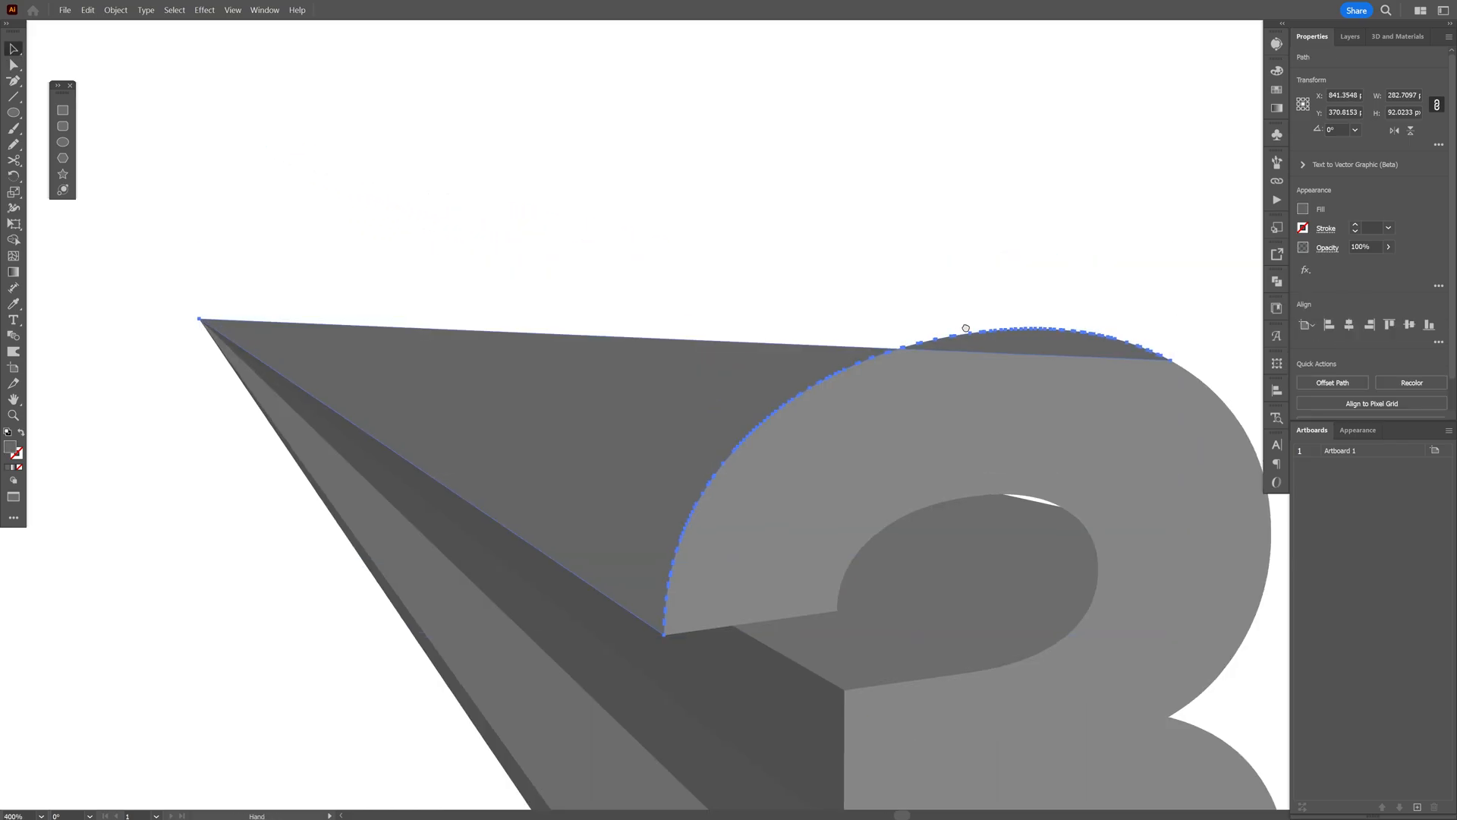
{"action": "left_click", "coordinate": [469, 360]}
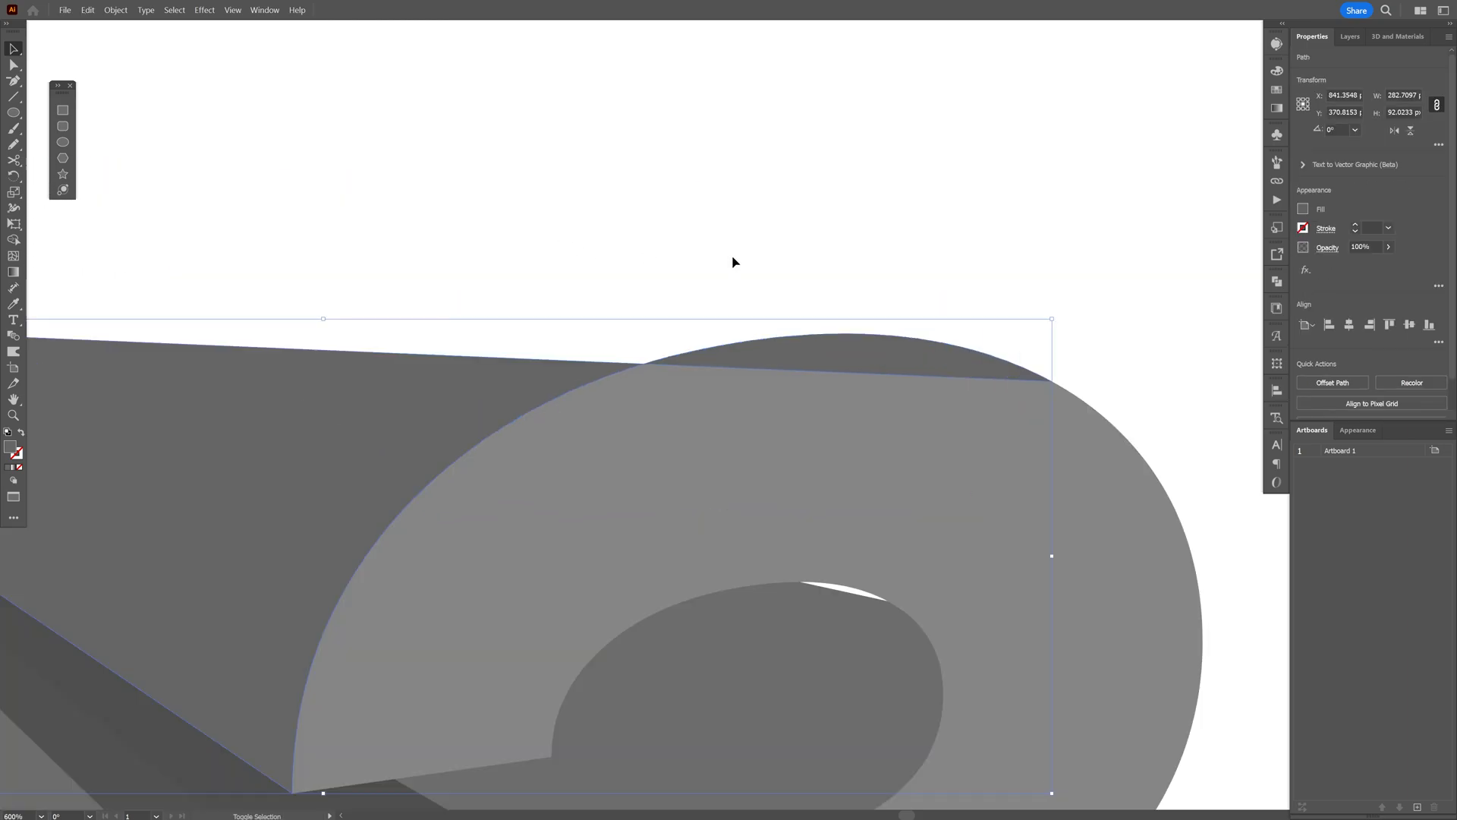
{"action": "left_click", "coordinate": [13, 239]}
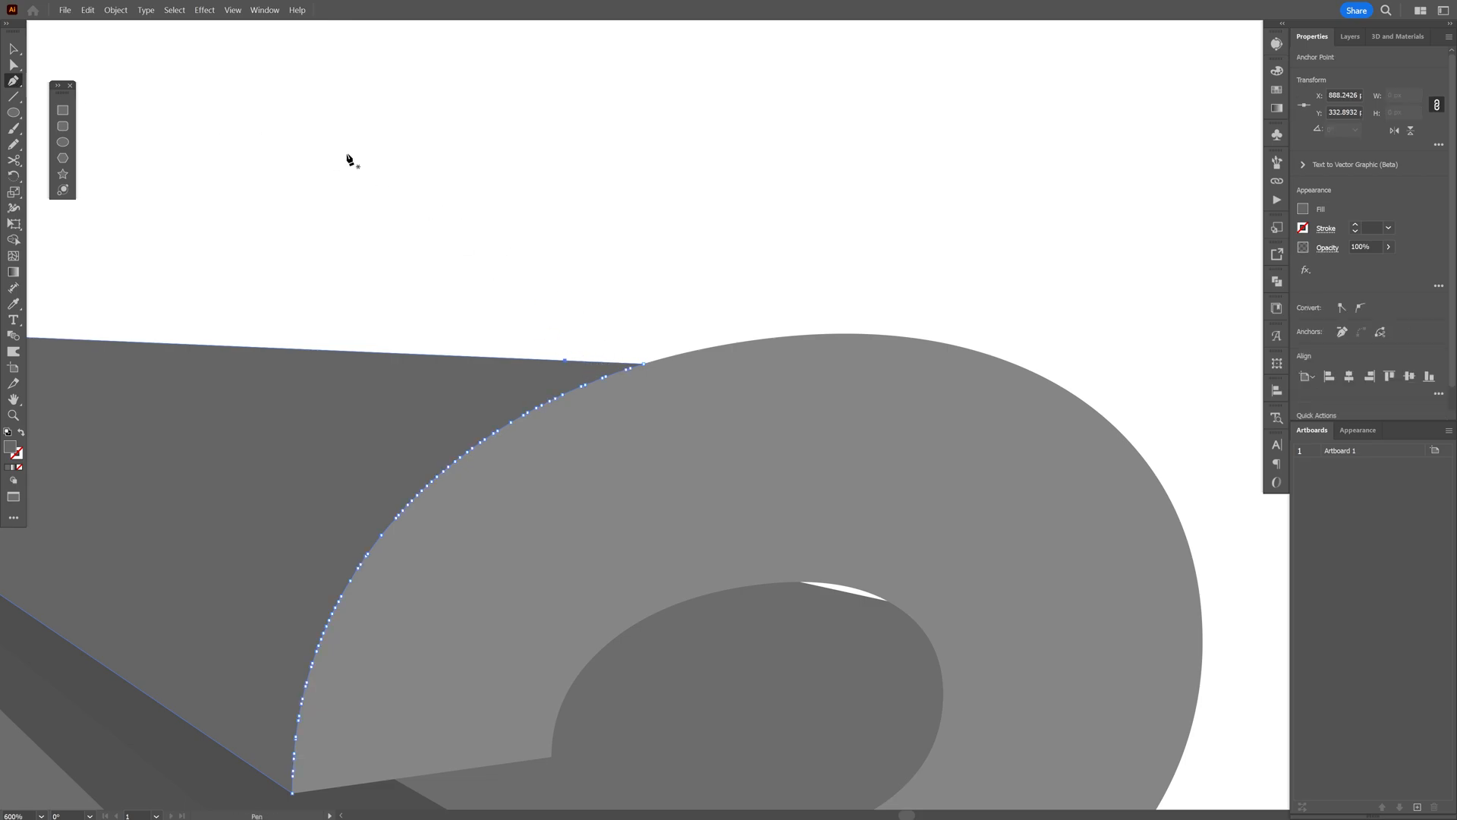
{"action": "mouse_move", "coordinate": [564, 364]}
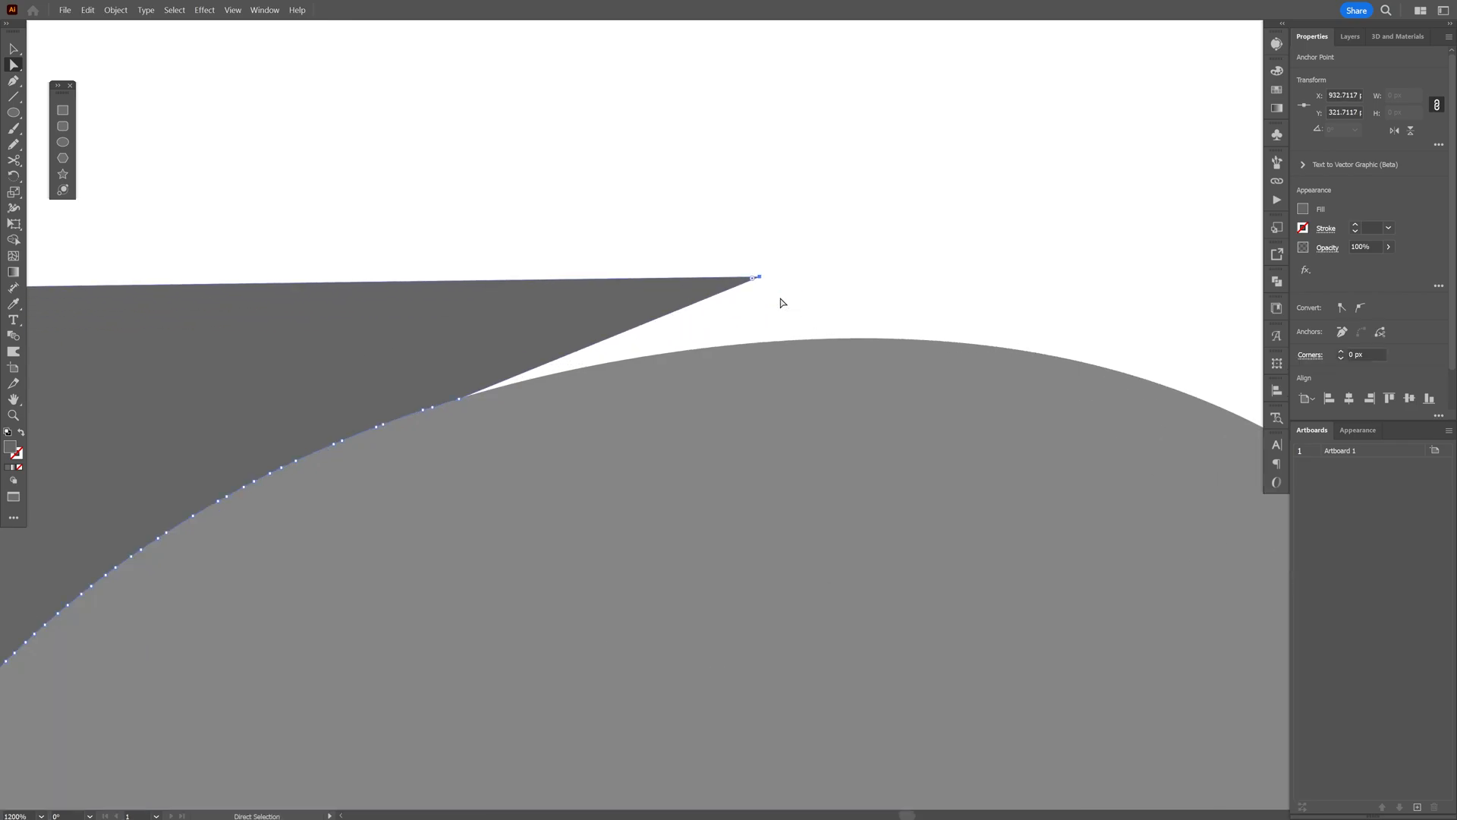
{"action": "left_click_drag", "start_coordinate": [758, 277], "coordinate": [799, 339]}
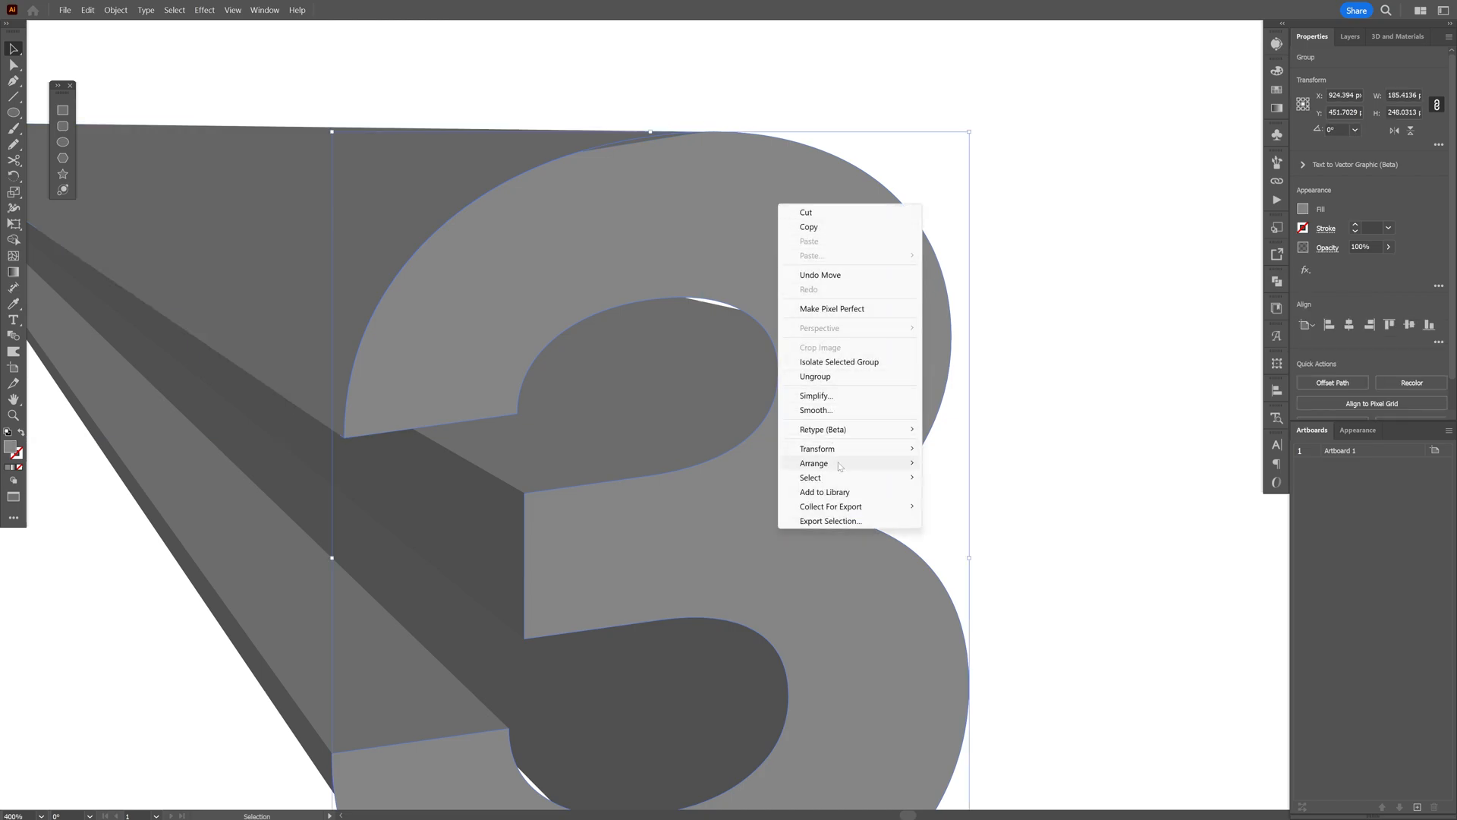
Bring the front face group of the 3 to the front.
{"action": "left_click", "coordinate": [1002, 404]}
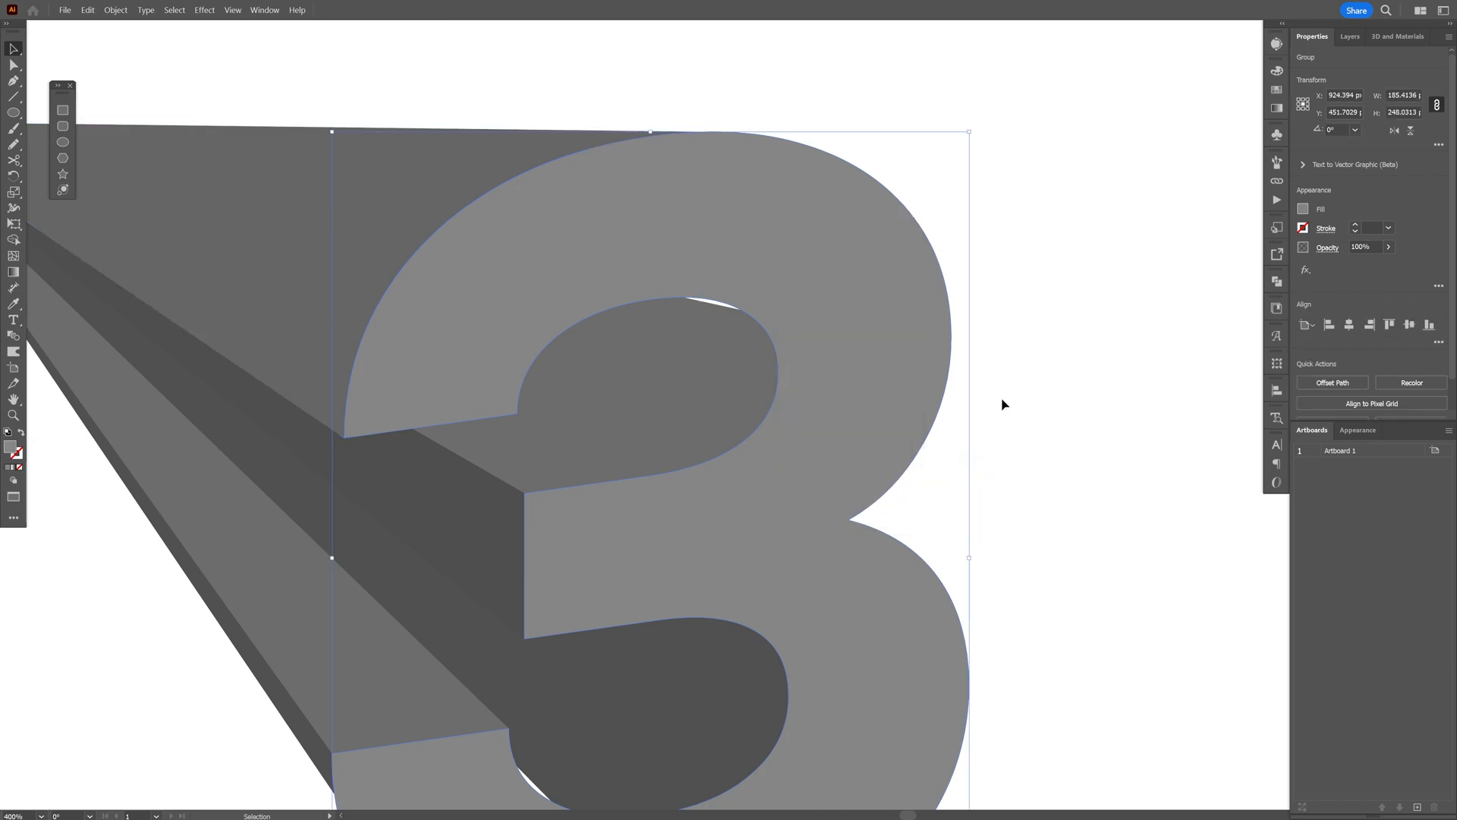